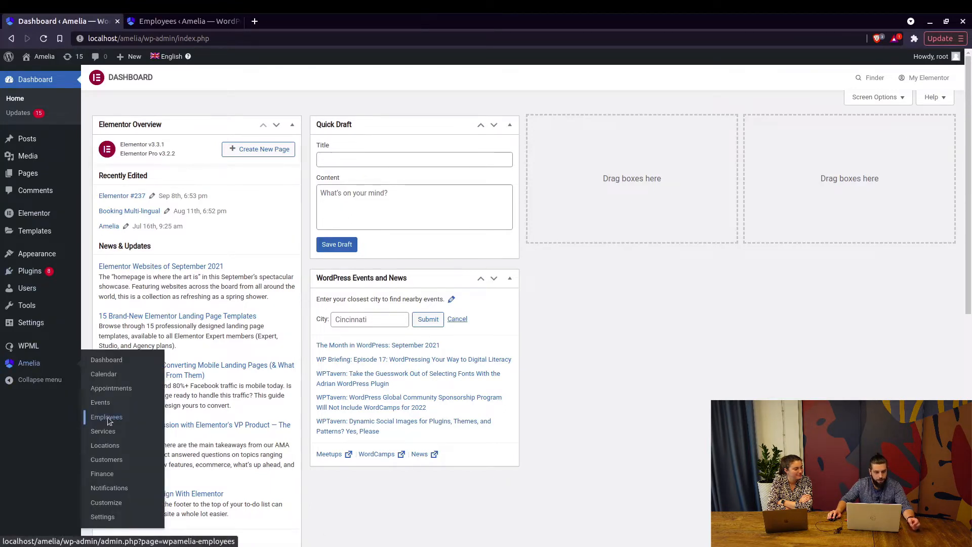
Go to Amelia's Employees page and start adding a new employee
click(106, 417)
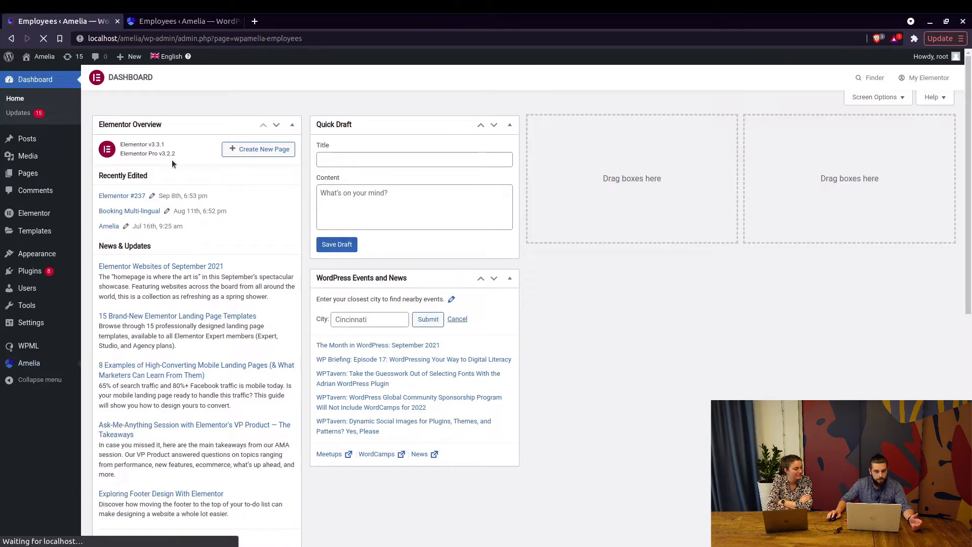
click(22, 403)
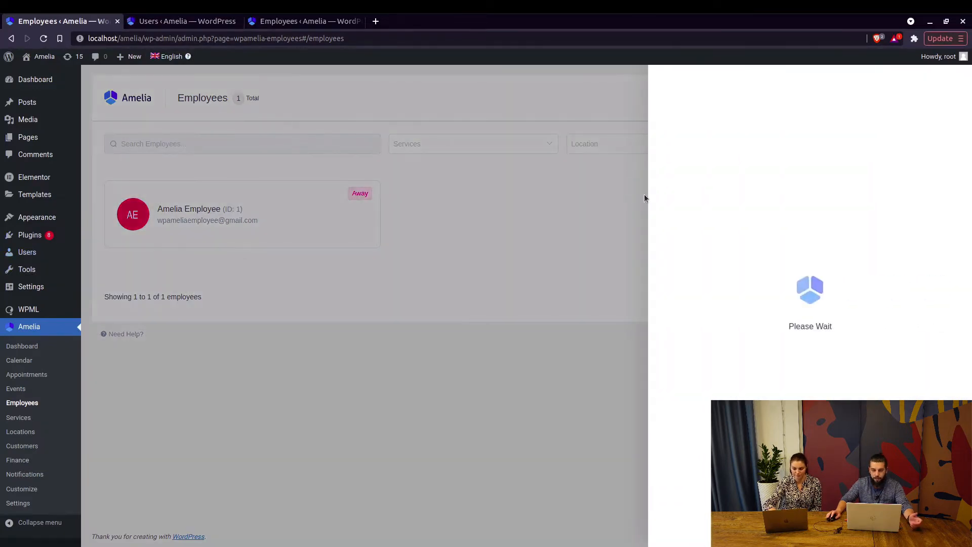
text(John)
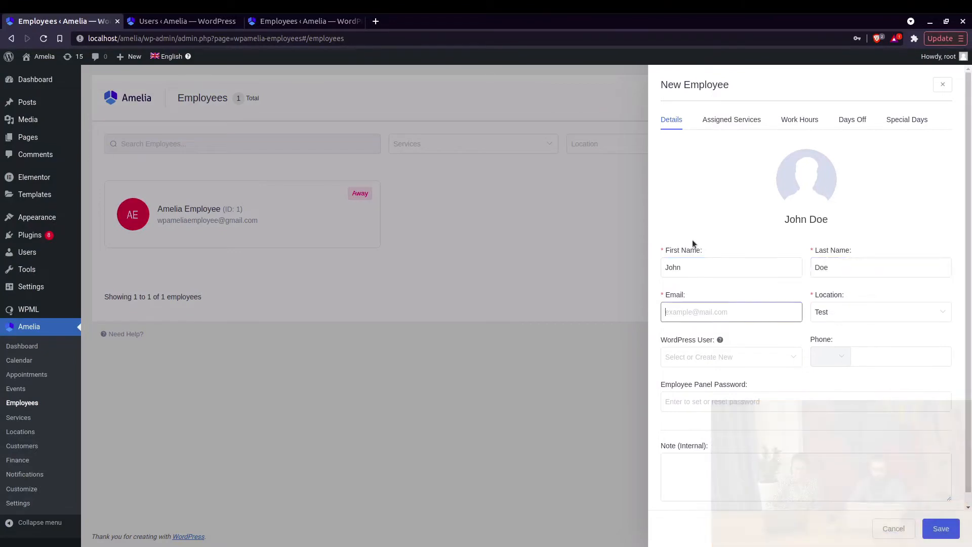
text(johndoe@test.test)
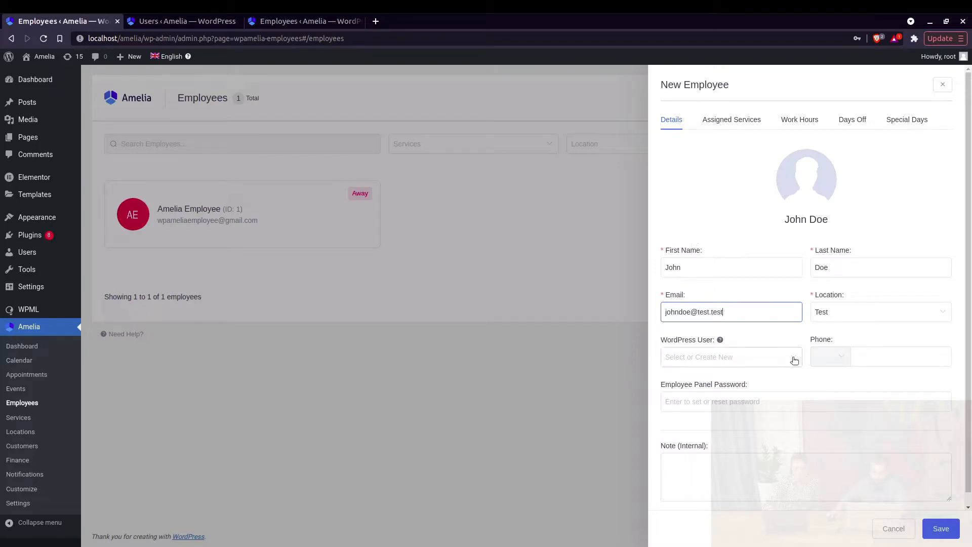
click(729, 356)
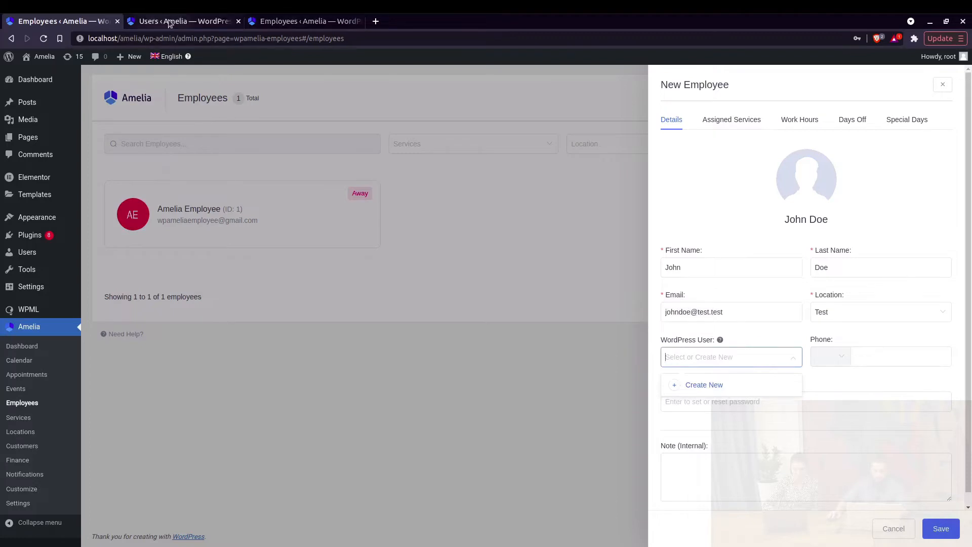
click(180, 21)
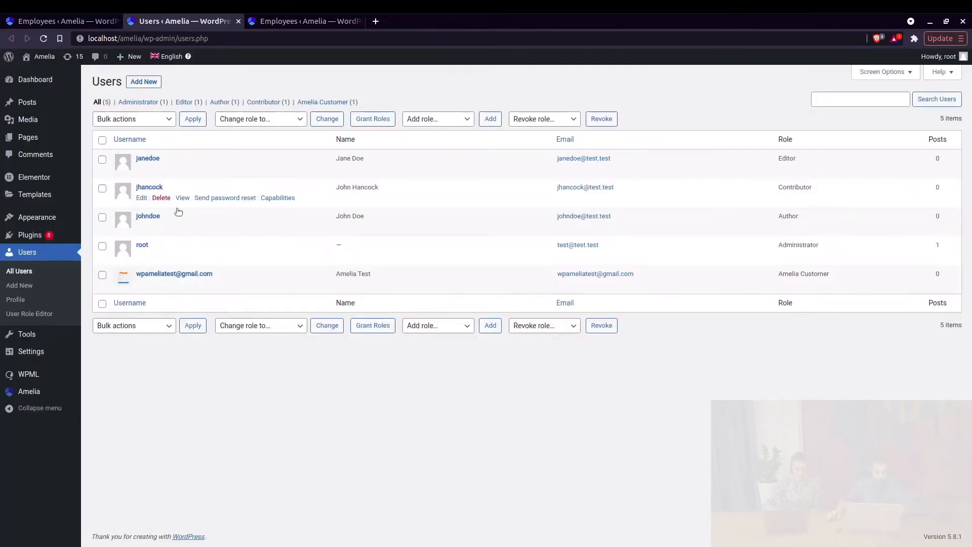
mouse_move(577, 215)
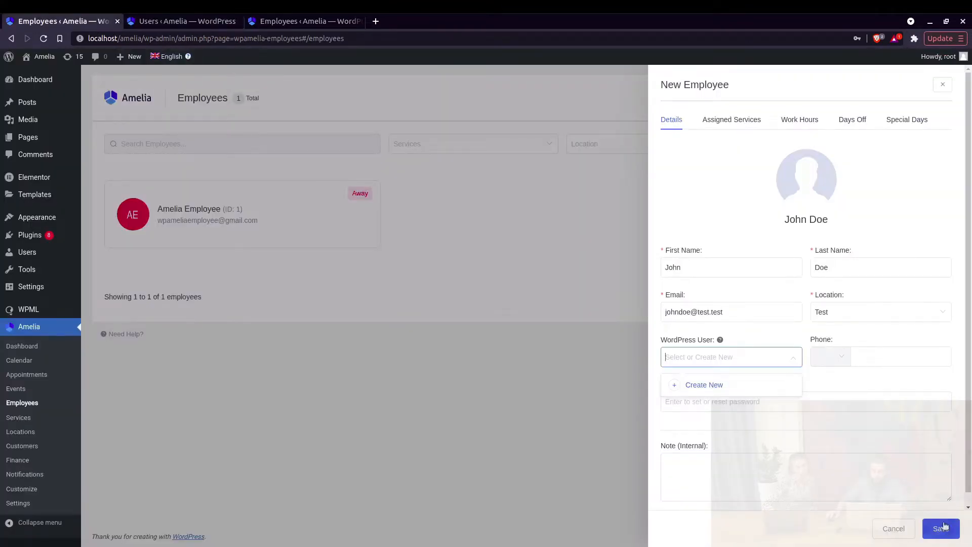
click(941, 528)
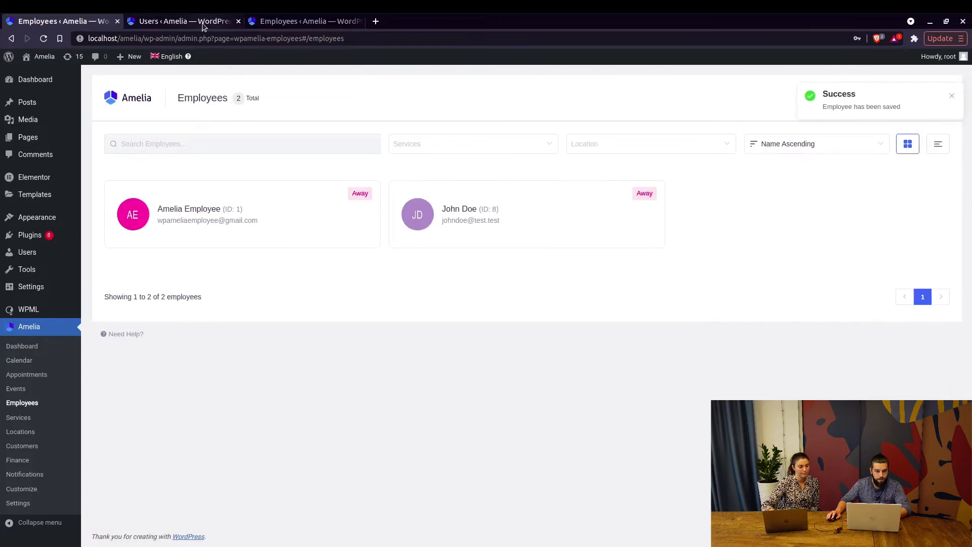
mouse_move(28, 251)
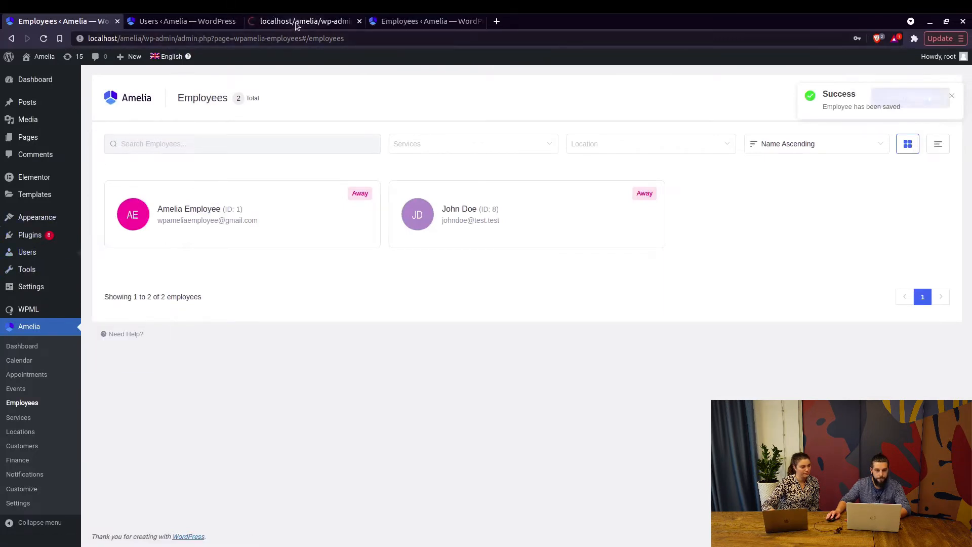
Review the Amelia Employee role's capabilities in User Role Editor, then return to the Users list
click(302, 21)
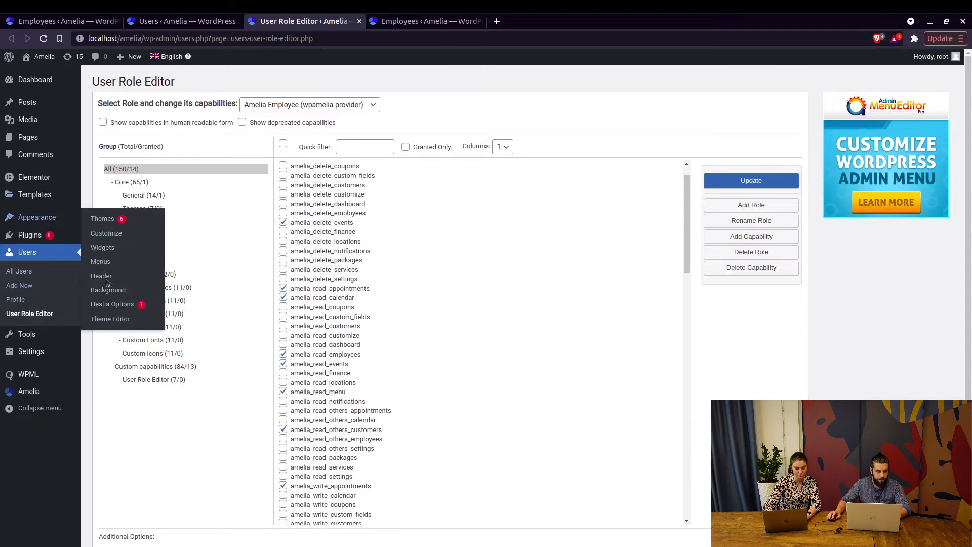
click(180, 20)
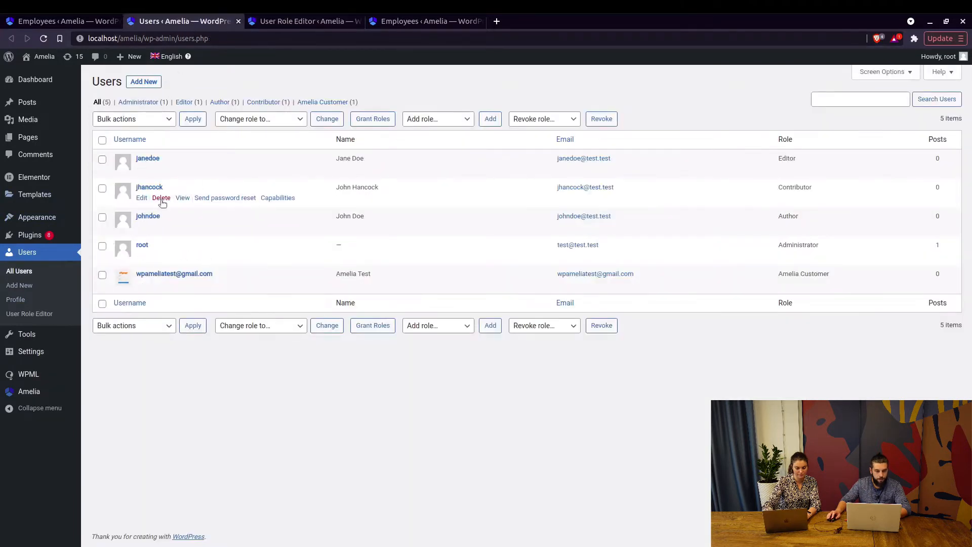
mouse_move(787, 216)
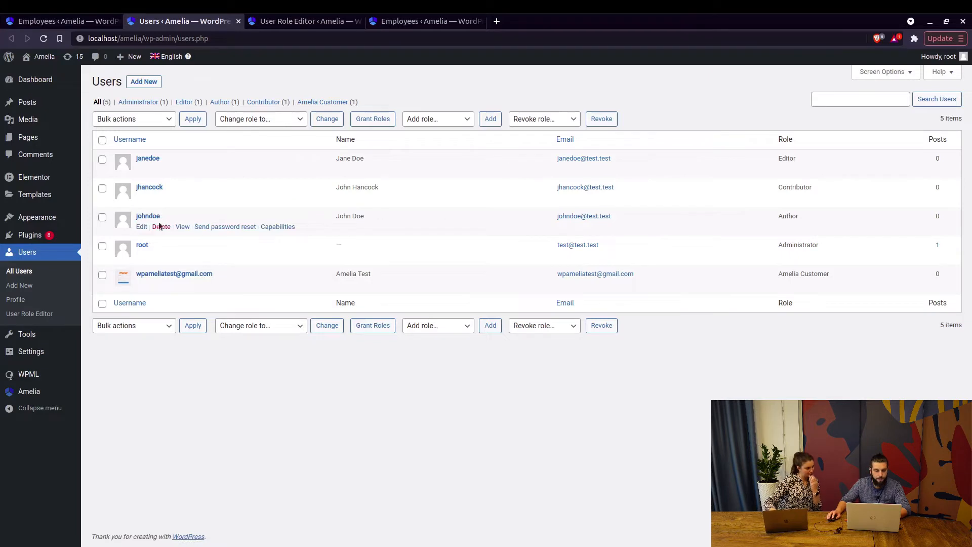
mouse_move(209, 216)
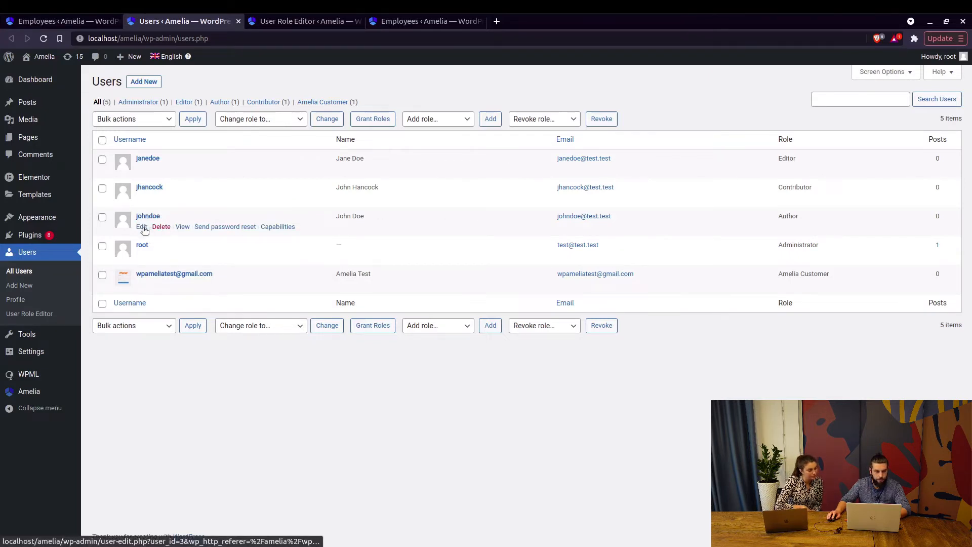
Give WordPress user John Doe the additional Amelia Employee role and update his profile
click(141, 226)
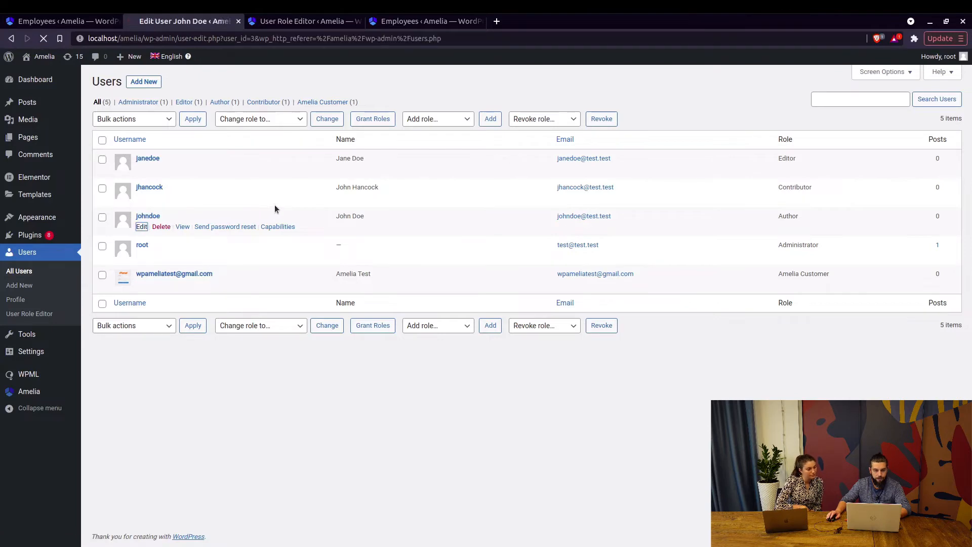
click(141, 226)
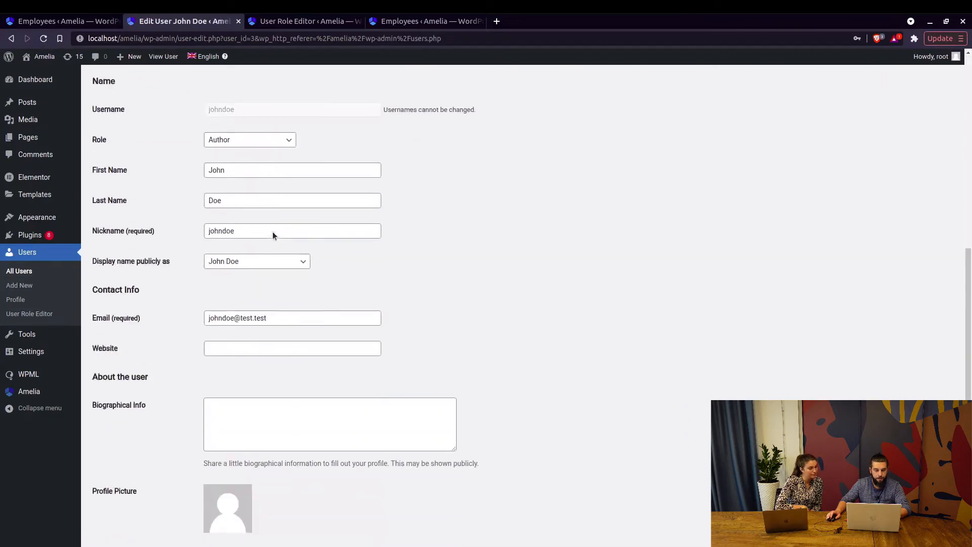
scroll(down, 3)
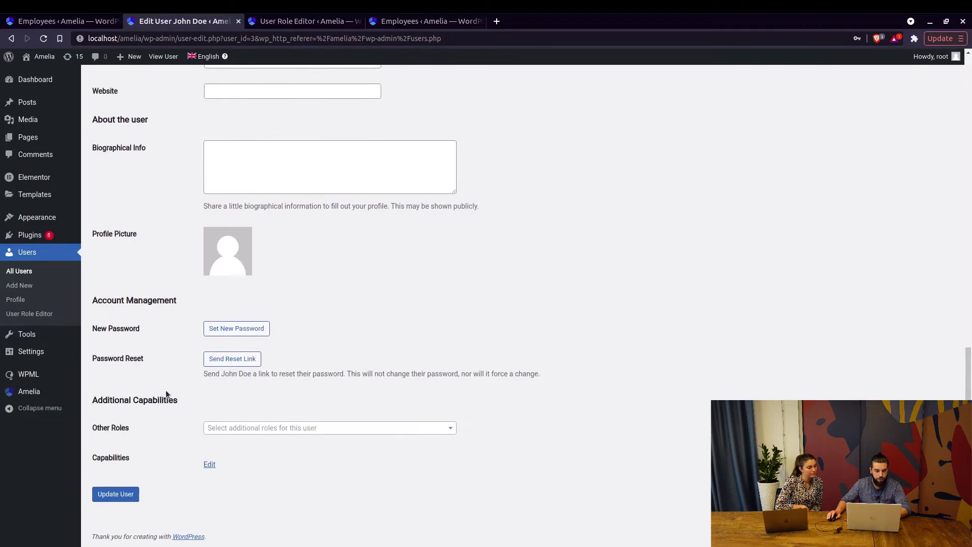
click(329, 427)
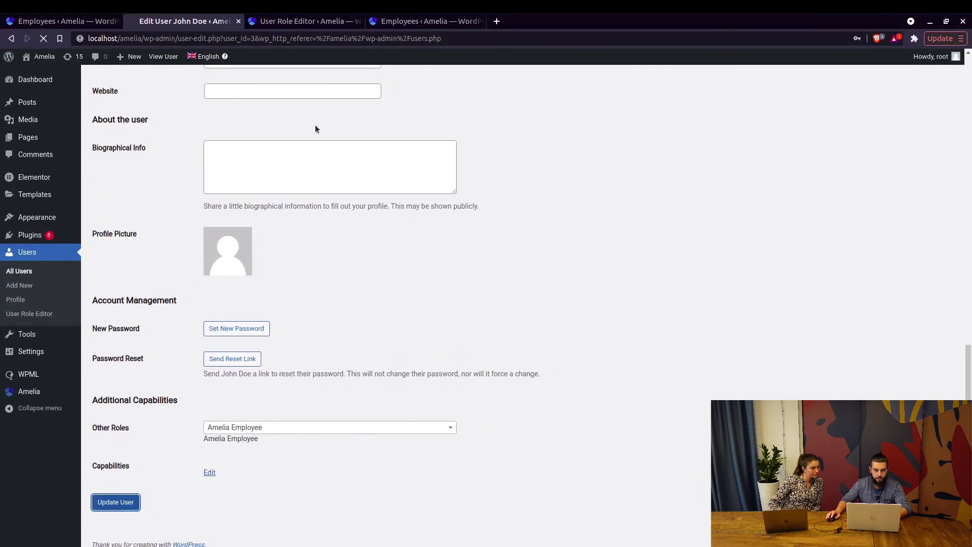
click(115, 502)
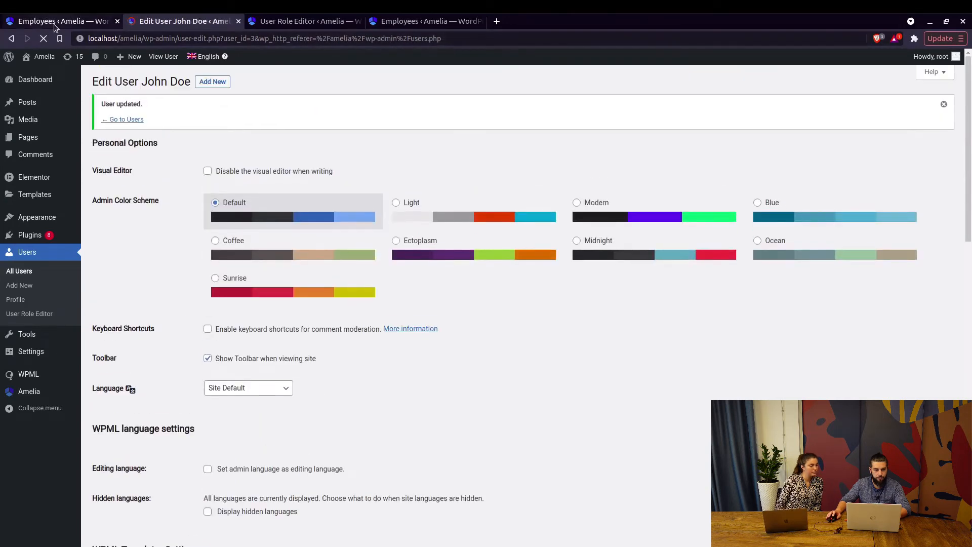
click(62, 20)
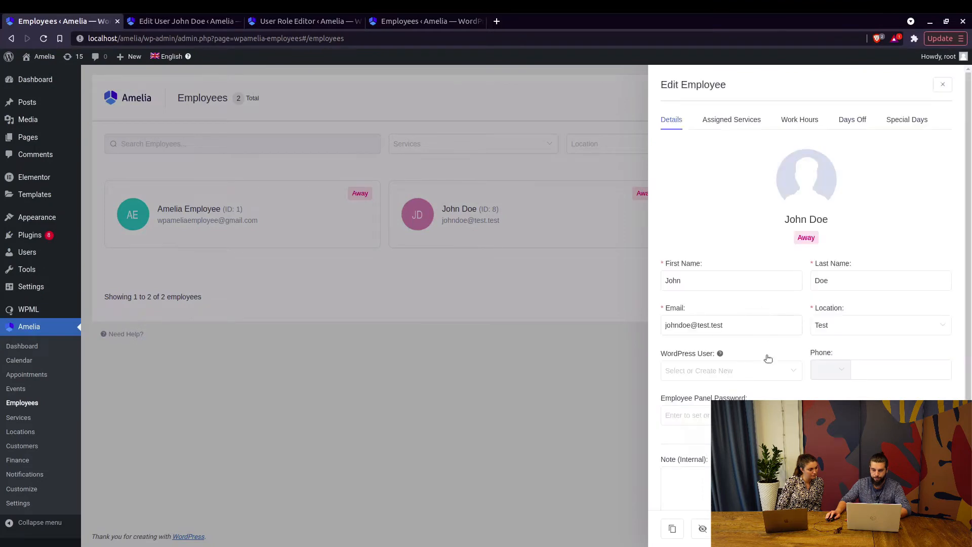
click(730, 370)
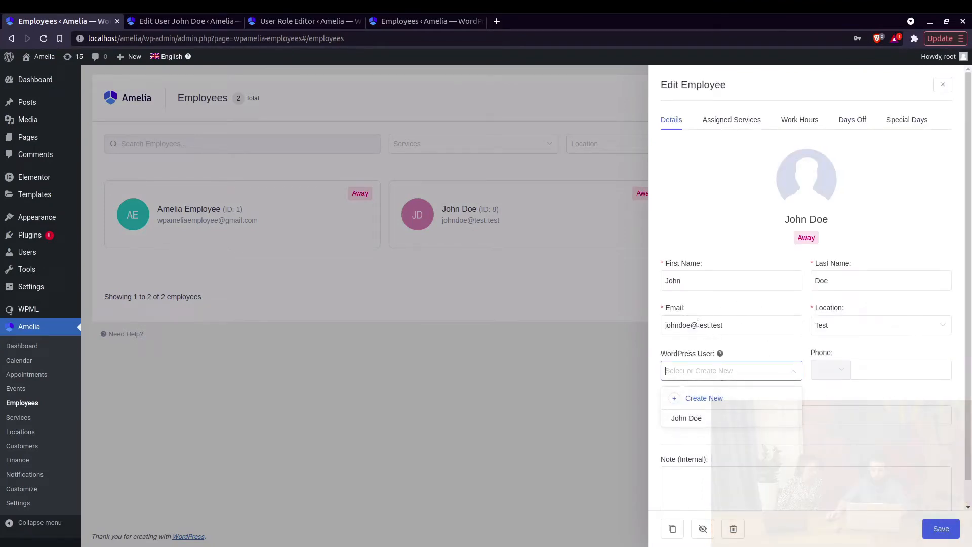
click(182, 21)
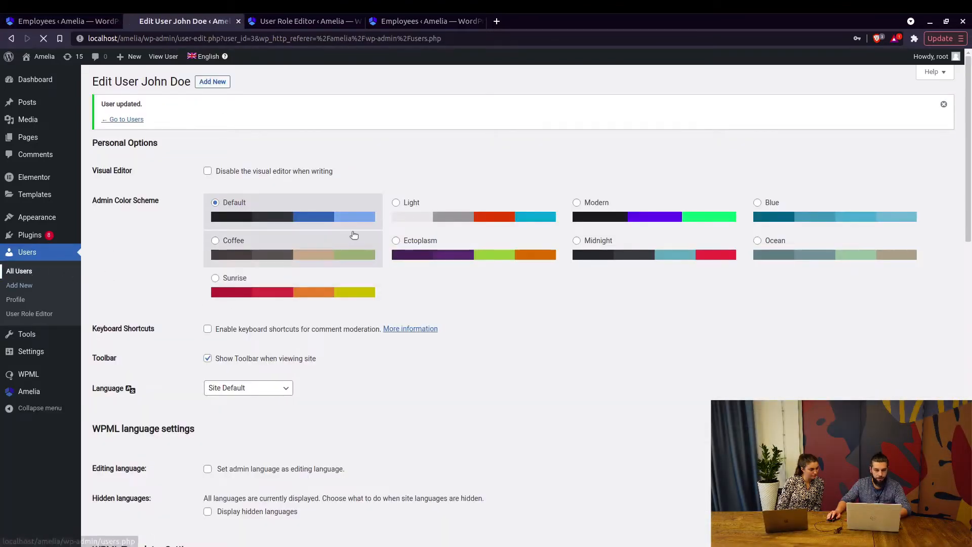
Add the Amelia Employee role to WordPress user John Hancock (jhancock) and update his profile
click(126, 119)
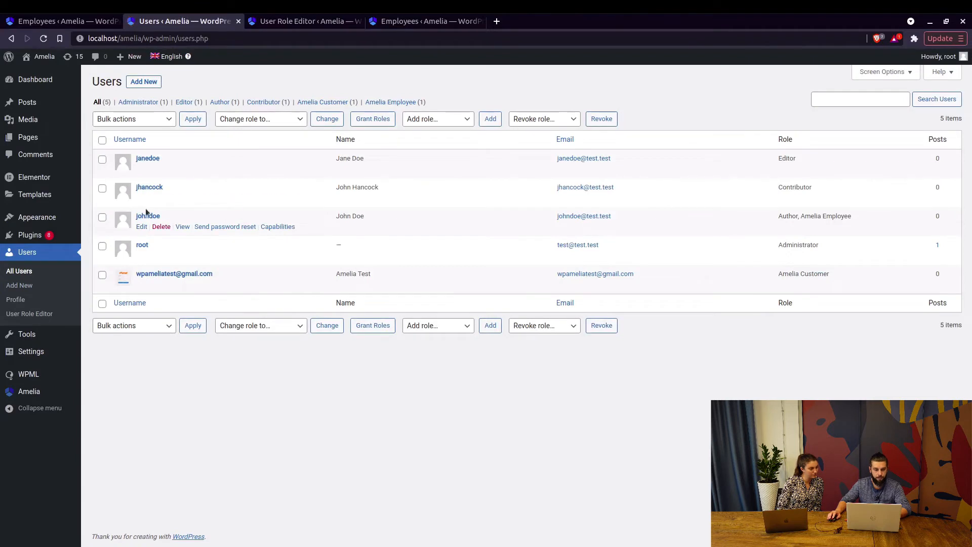
mouse_move(149, 186)
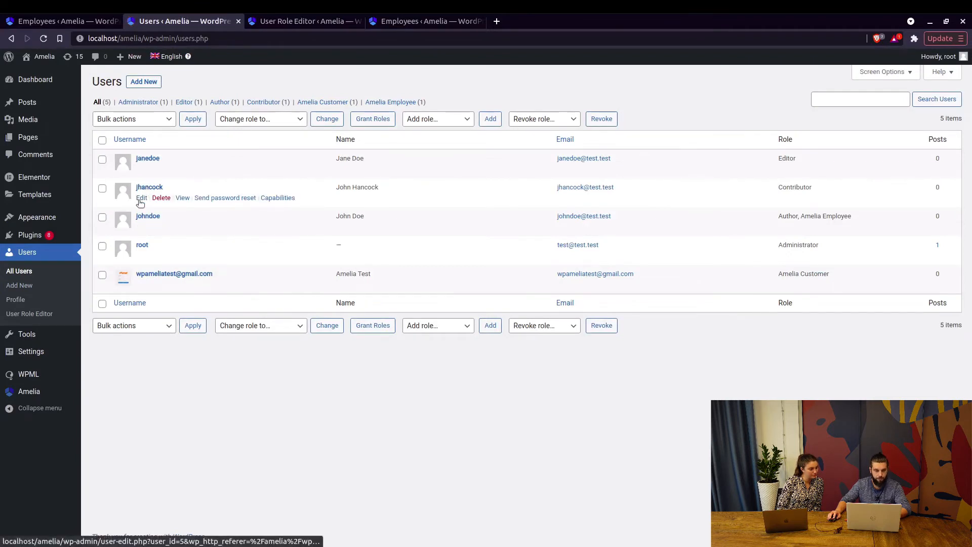
click(141, 197)
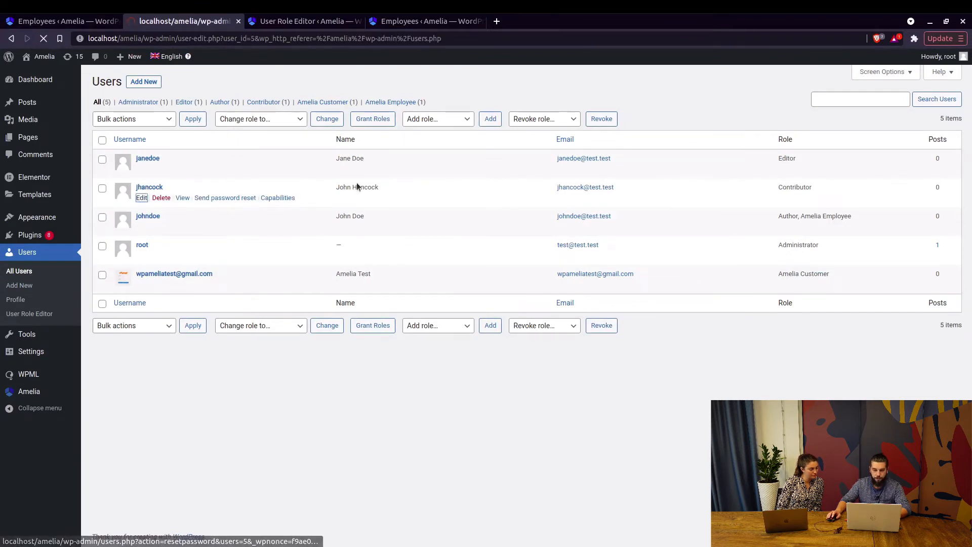
click(141, 197)
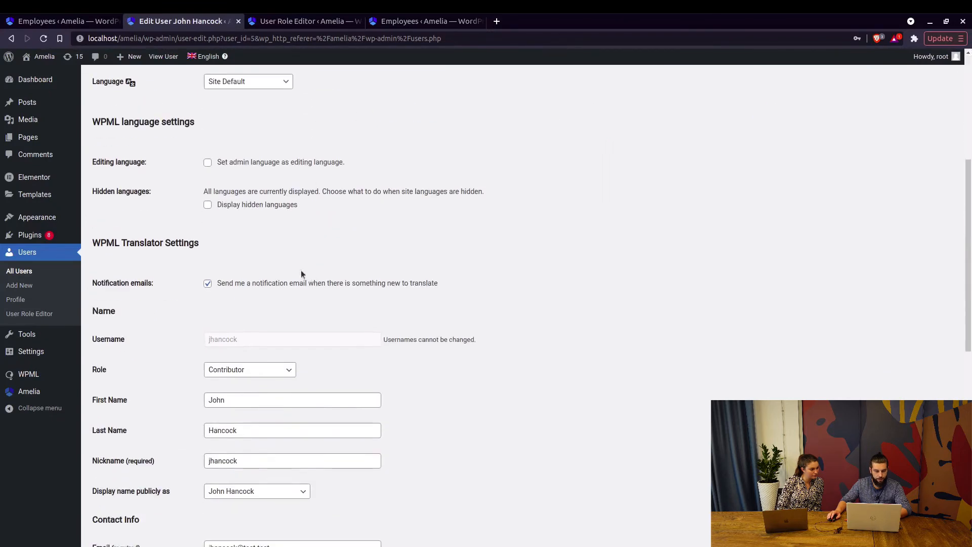
scroll(down, 3)
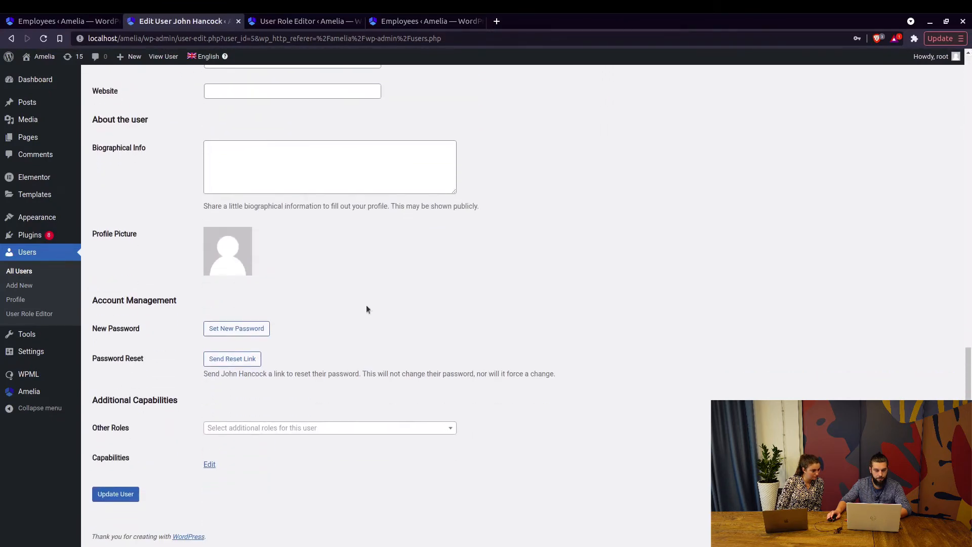
click(329, 427)
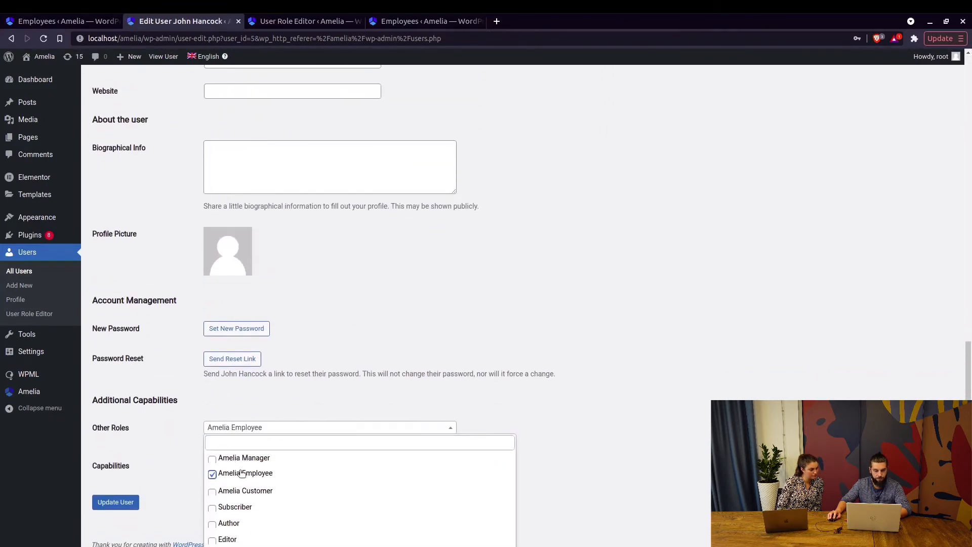
click(115, 502)
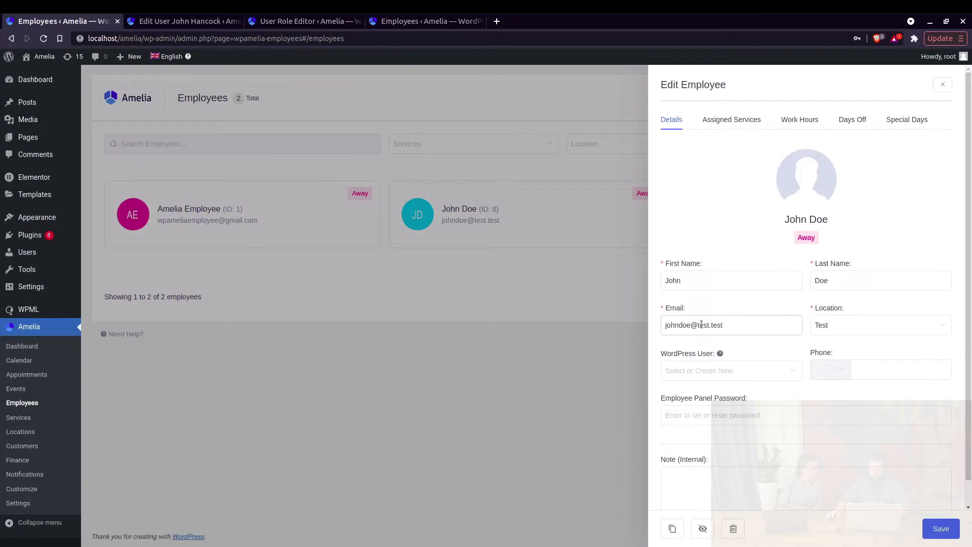
Link Amelia employee John Doe to WordPress user John Doe and save
click(729, 370)
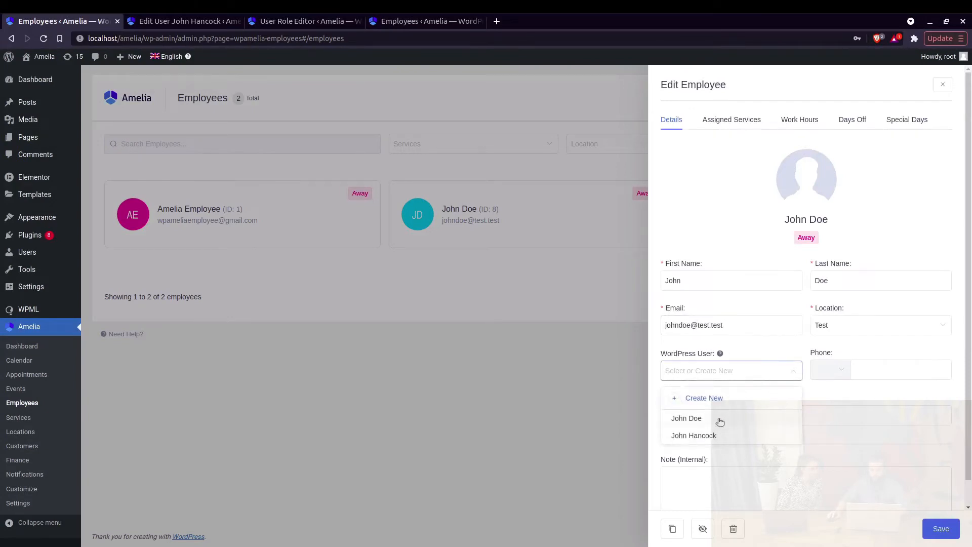
mouse_move(754, 331)
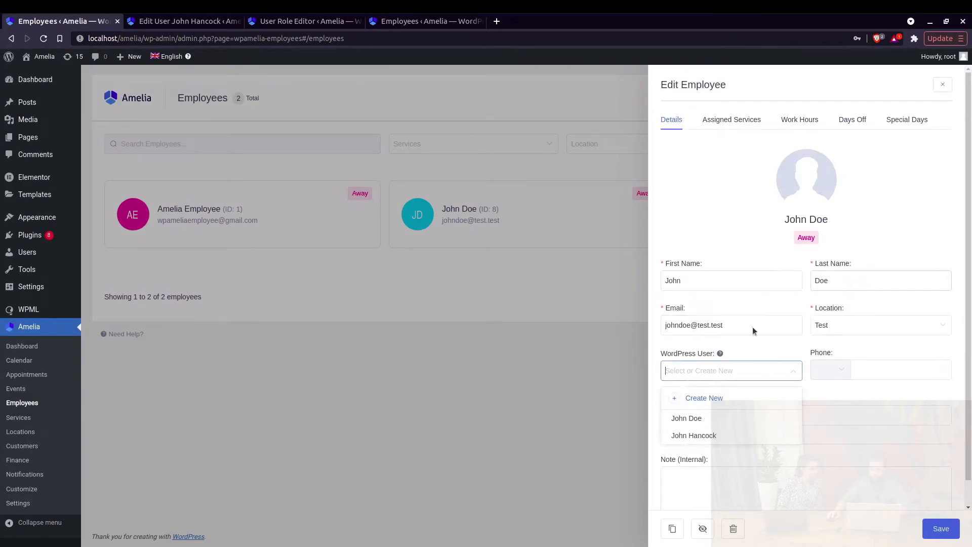
click(686, 417)
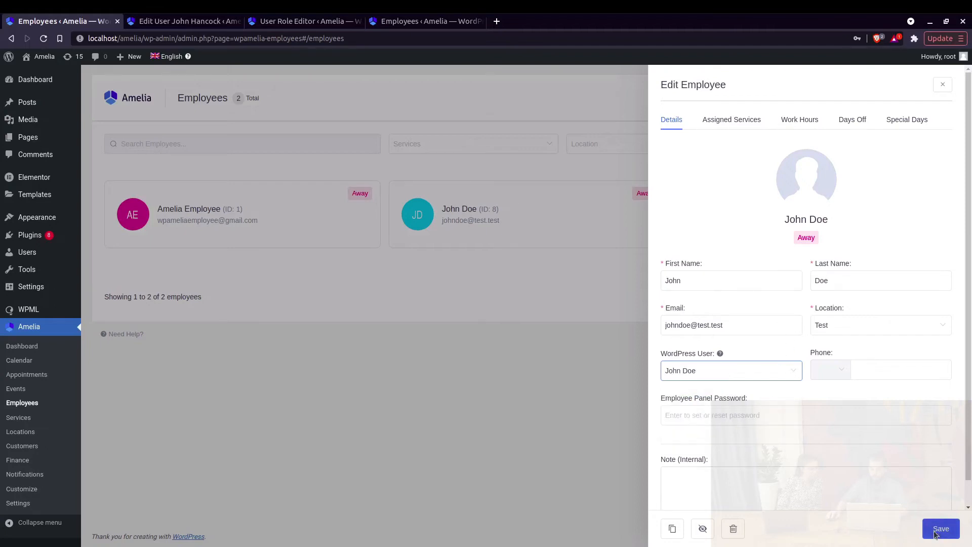
click(941, 528)
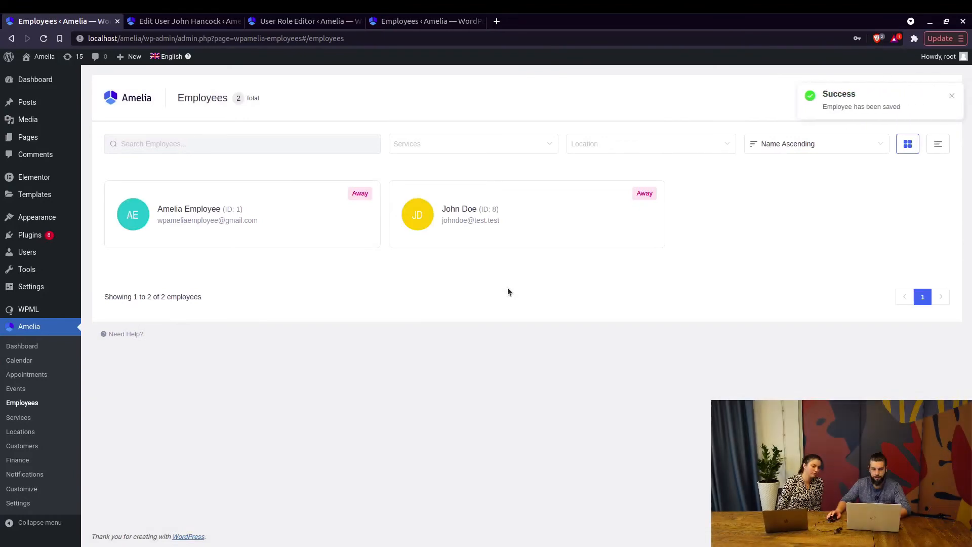
mouse_move(502, 231)
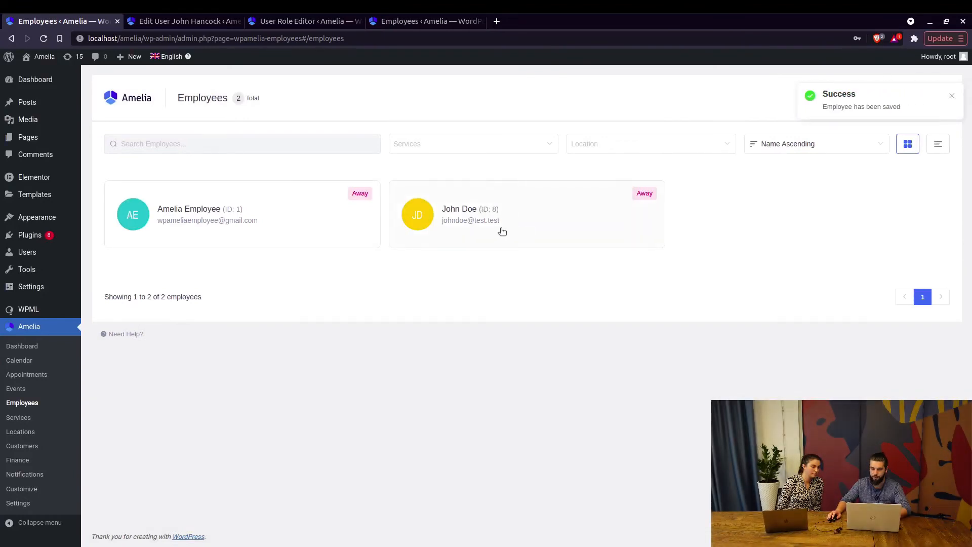